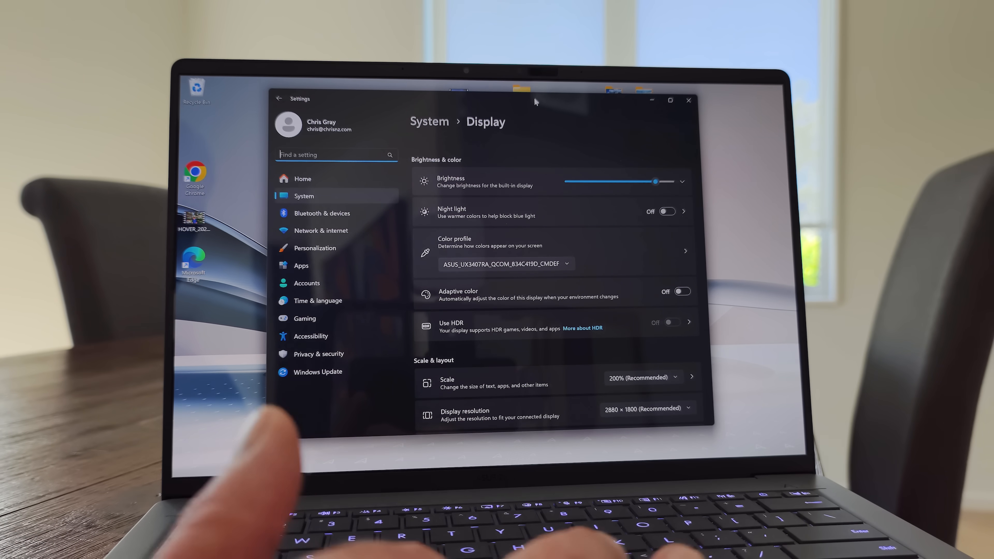
Step: Check the internal display's advanced details and refresh rate, then close Settings
{"action": "scroll", "scroll_direction": "down", "scroll_amount": 3}
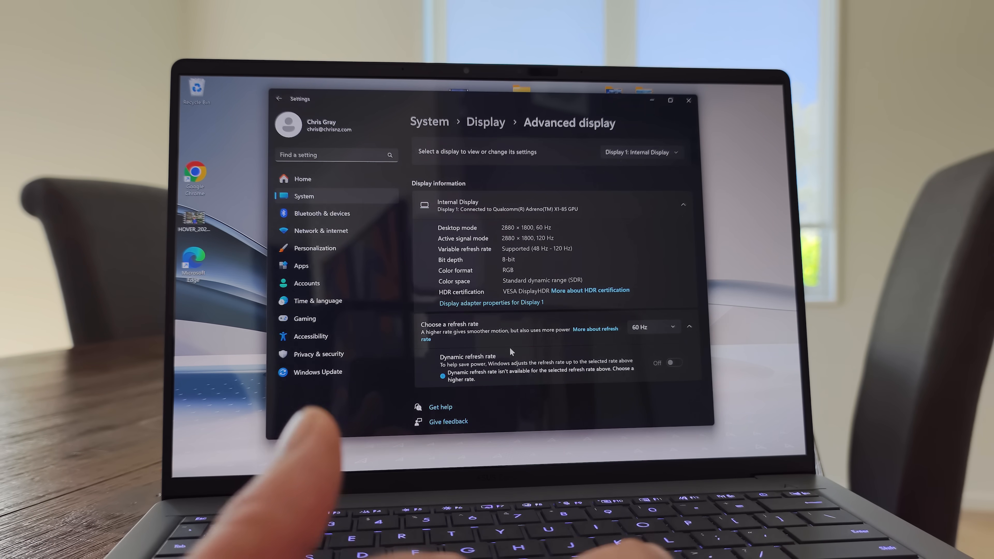
{"action": "left_click", "coordinate": [653, 327]}
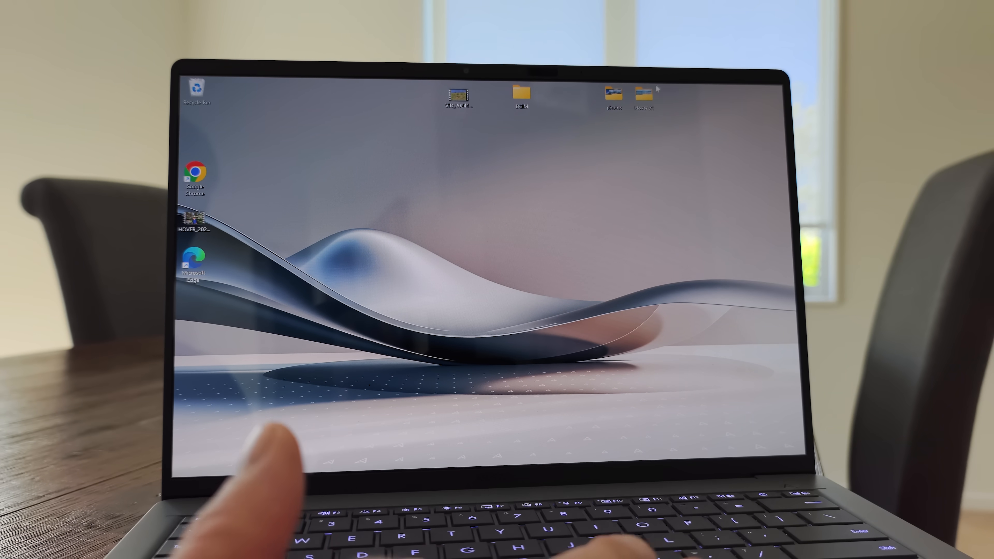
{"action": "mouse_move", "coordinate": [644, 92]}
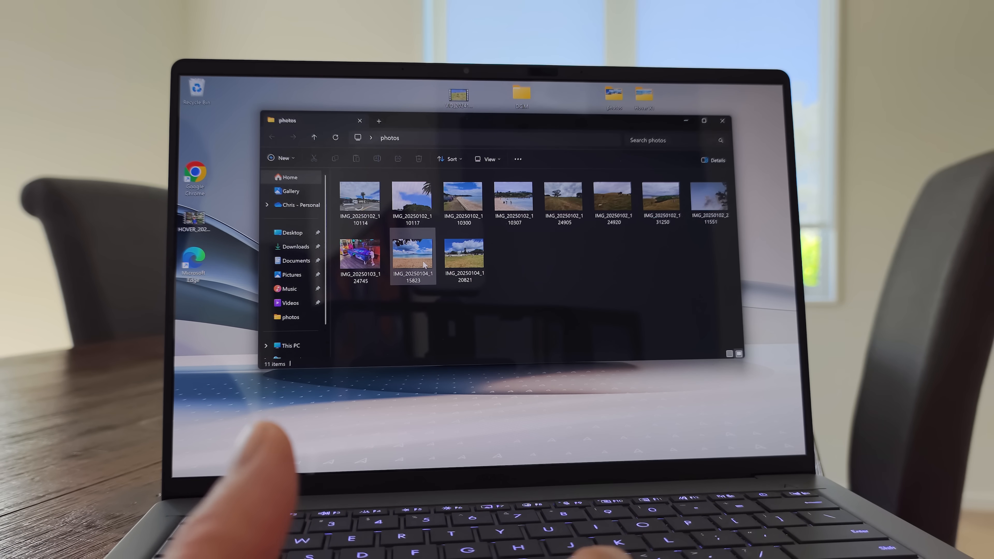
Step: View the beach photo from the photos folder full-screen in Microsoft Photos
{"action": "double_click", "coordinate": [413, 254]}
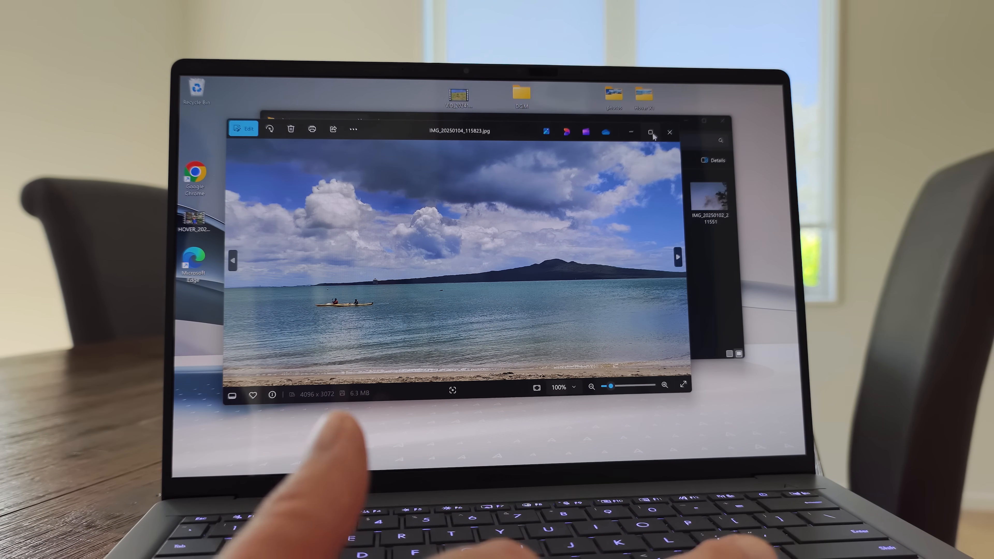
{"action": "left_click", "coordinate": [652, 132]}
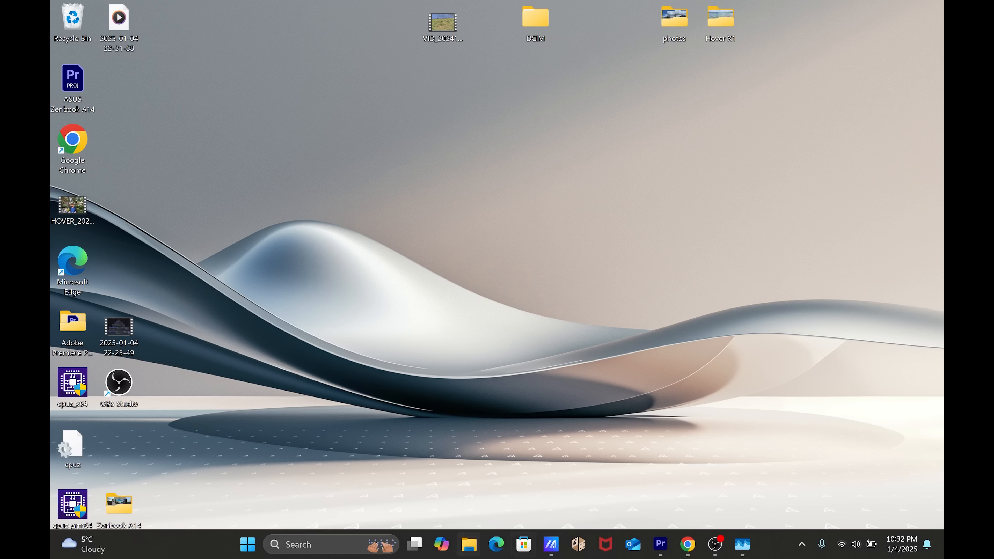
{"action": "mouse_move", "coordinate": [660, 545]}
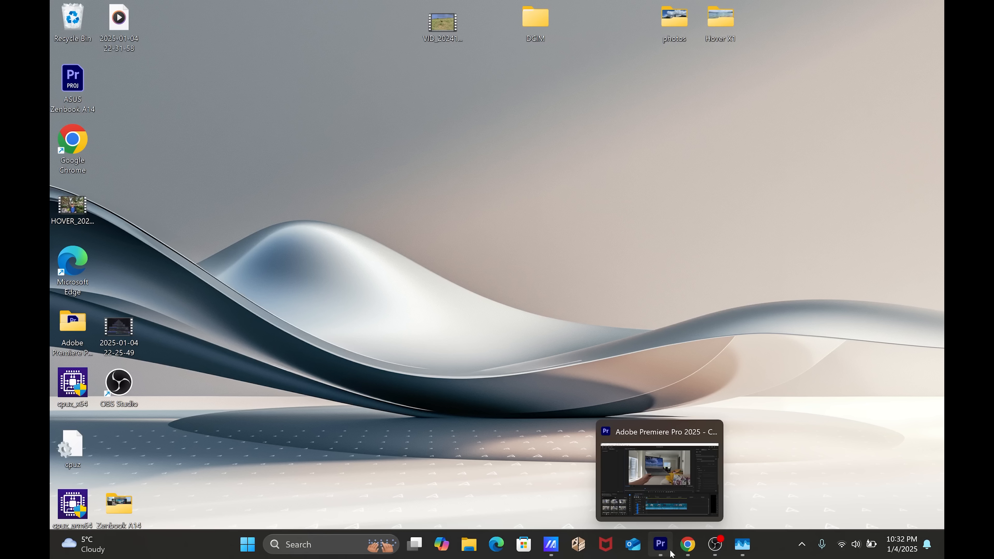
{"action": "mouse_move", "coordinate": [687, 544]}
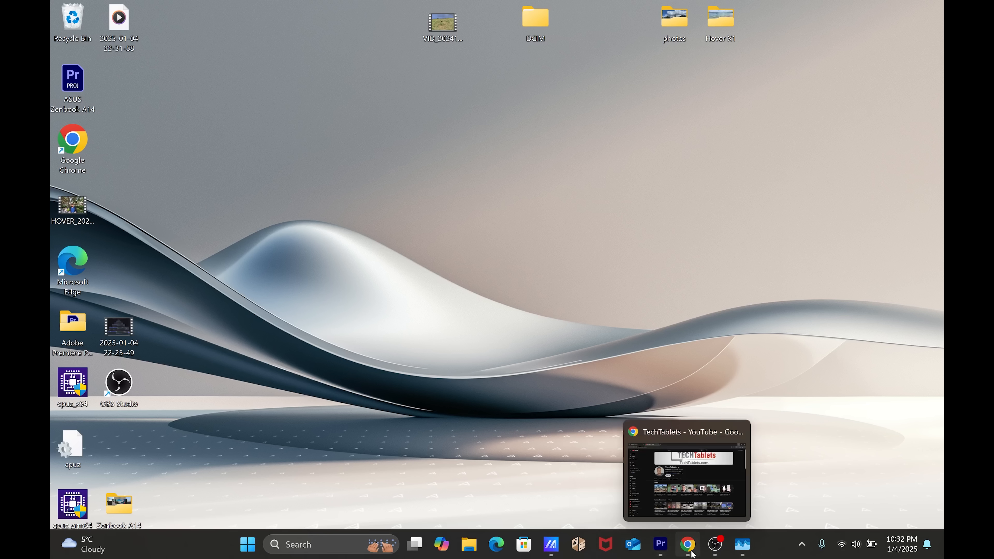
{"action": "mouse_move", "coordinate": [660, 544]}
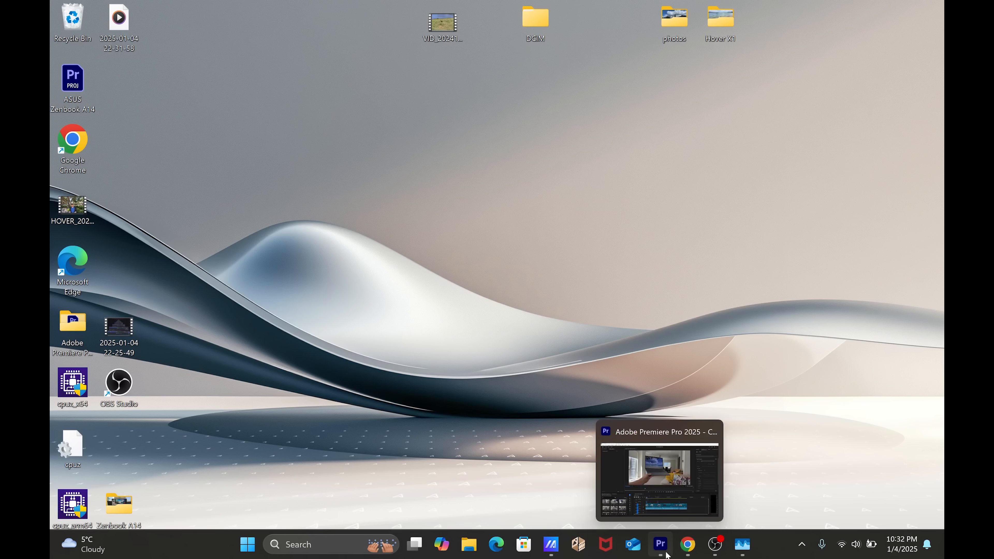
{"action": "mouse_move", "coordinate": [715, 544]}
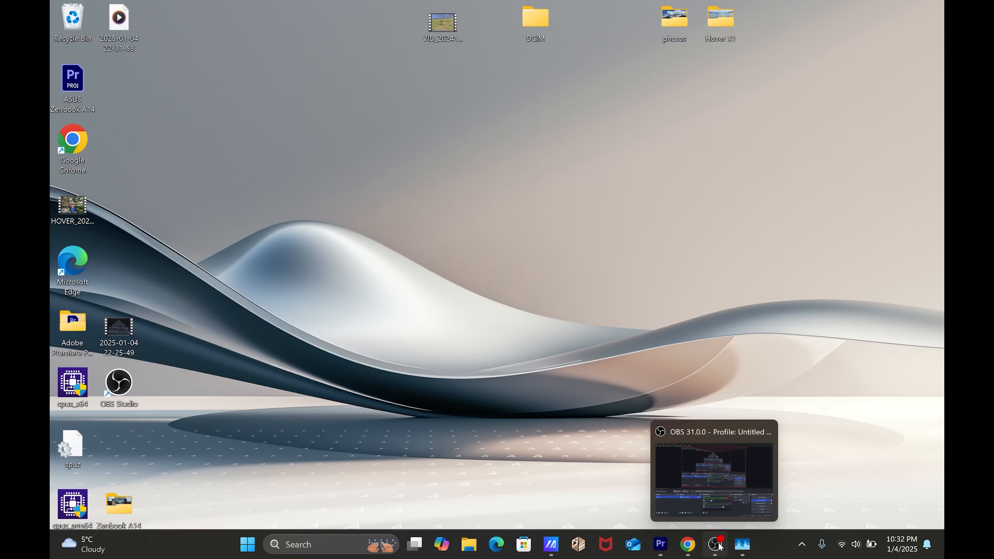
{"action": "mouse_move", "coordinate": [687, 544]}
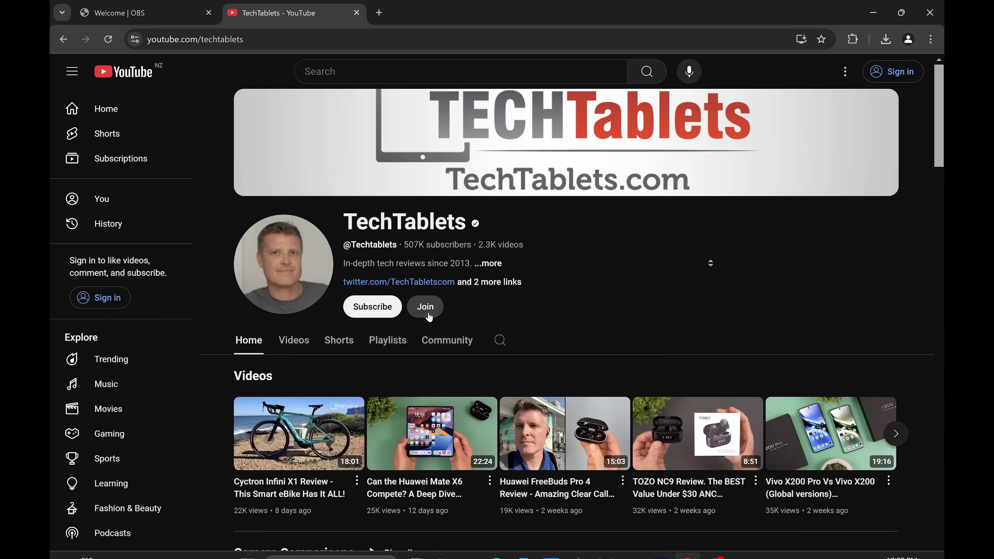
Step: Look through the TechTablets YouTube channel's video rows in Chrome, then bring up Task Manager
{"action": "scroll", "scroll_direction": "down", "scroll_amount": 3}
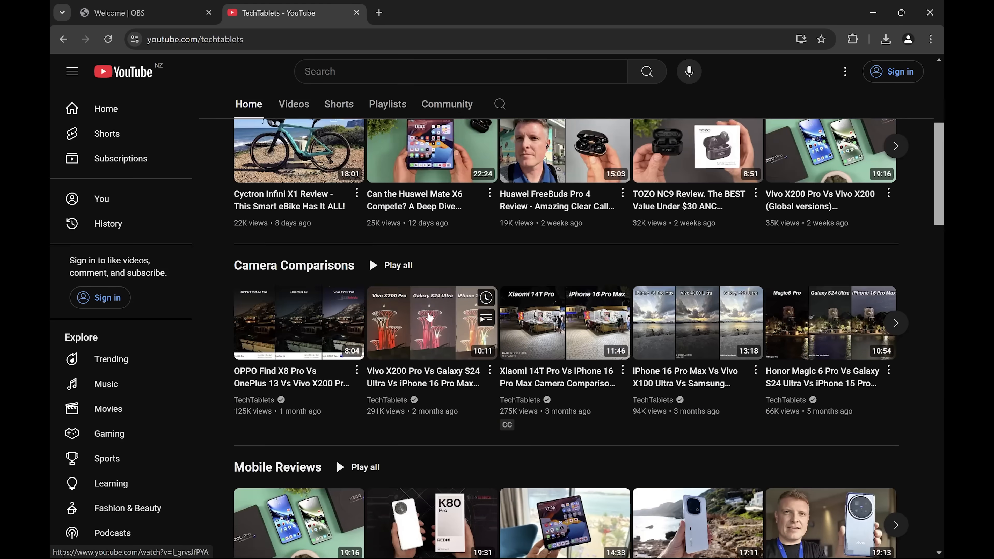
{"action": "scroll", "scroll_direction": "up", "scroll_amount": 3}
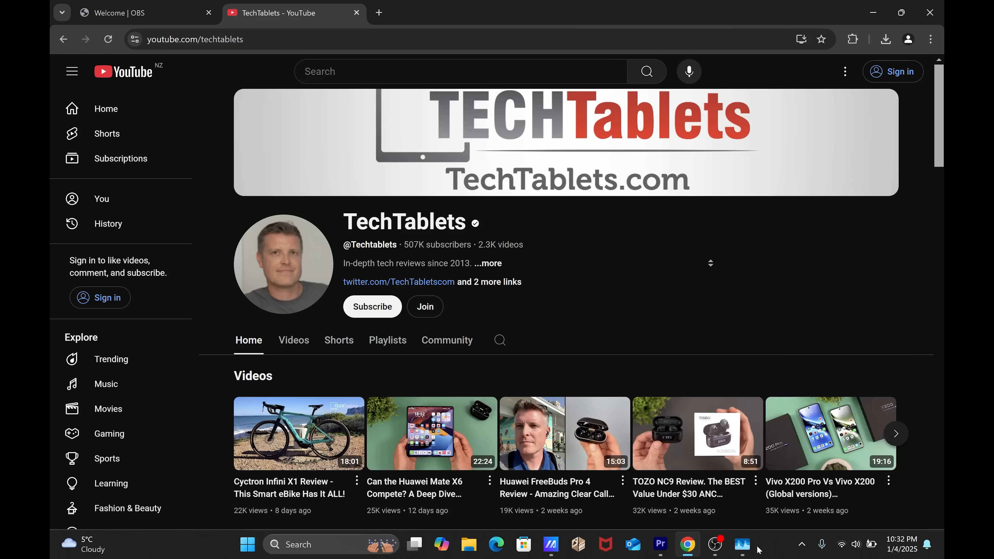
{"action": "left_click", "coordinate": [742, 544]}
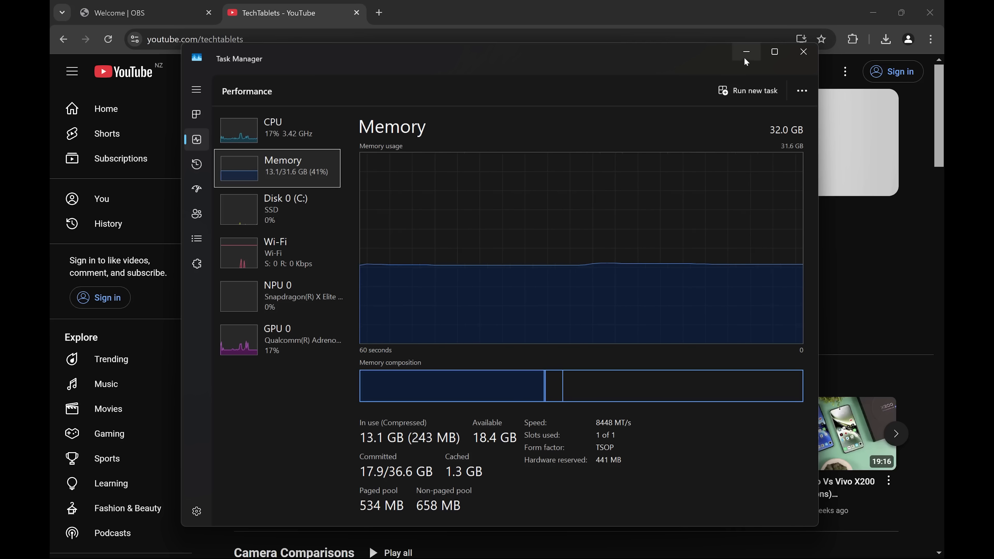
{"action": "mouse_move", "coordinate": [747, 51]}
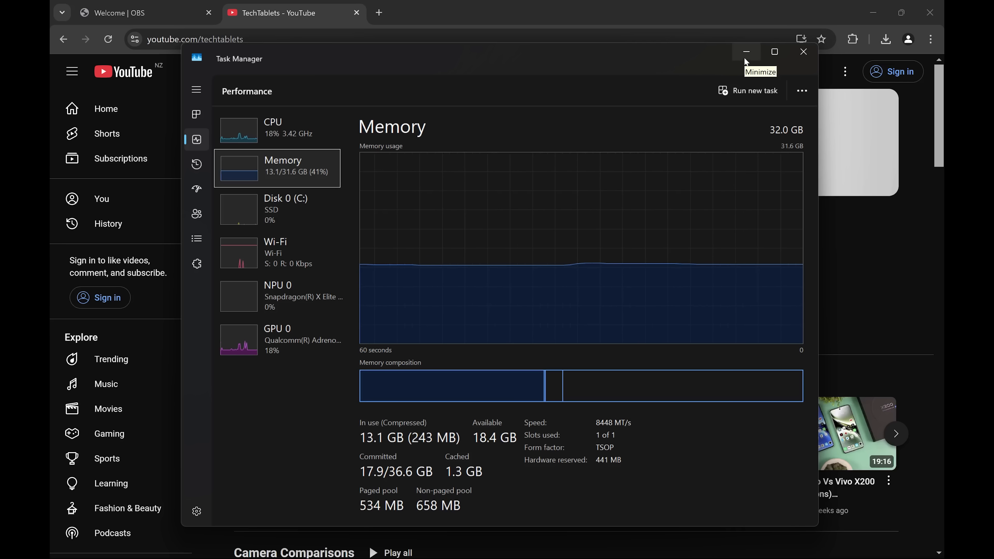
Step: Minimize Task Manager after checking memory use of 13.1 GB out of 32 GB
{"action": "left_click", "coordinate": [746, 52]}
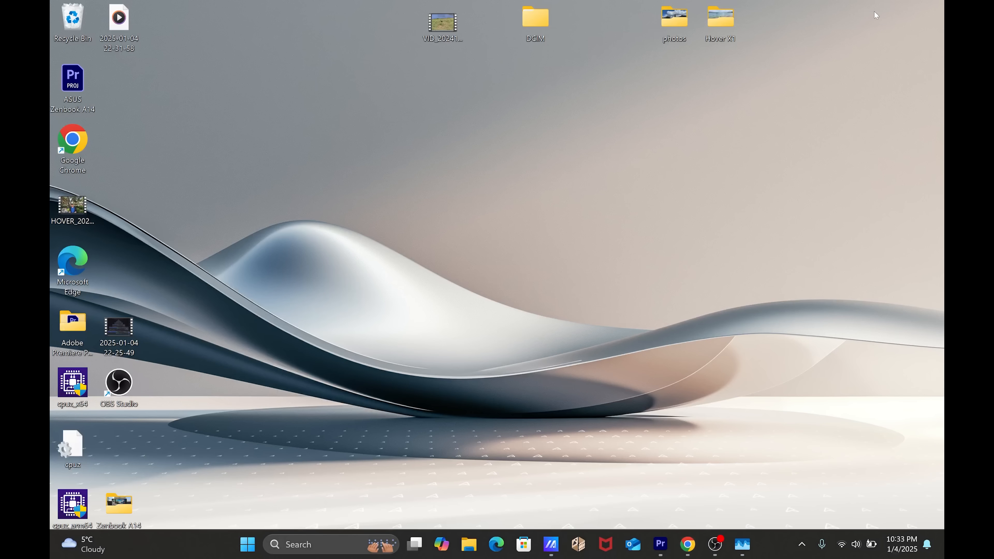
{"action": "mouse_move", "coordinate": [717, 87]}
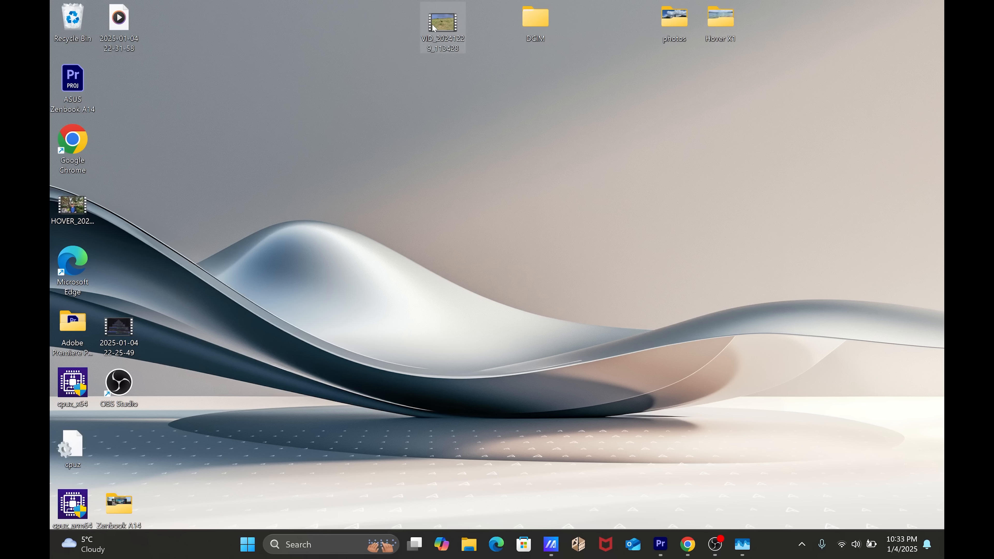
Step: Play the VID recording and the HOVER video clip from the desktop
{"action": "double_click", "coordinate": [442, 18]}
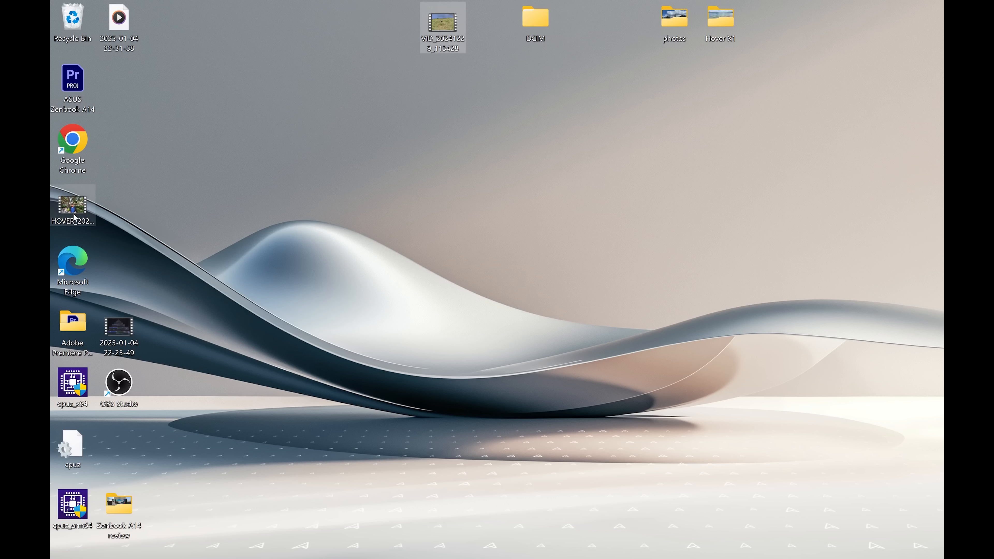
{"action": "mouse_move", "coordinate": [71, 206]}
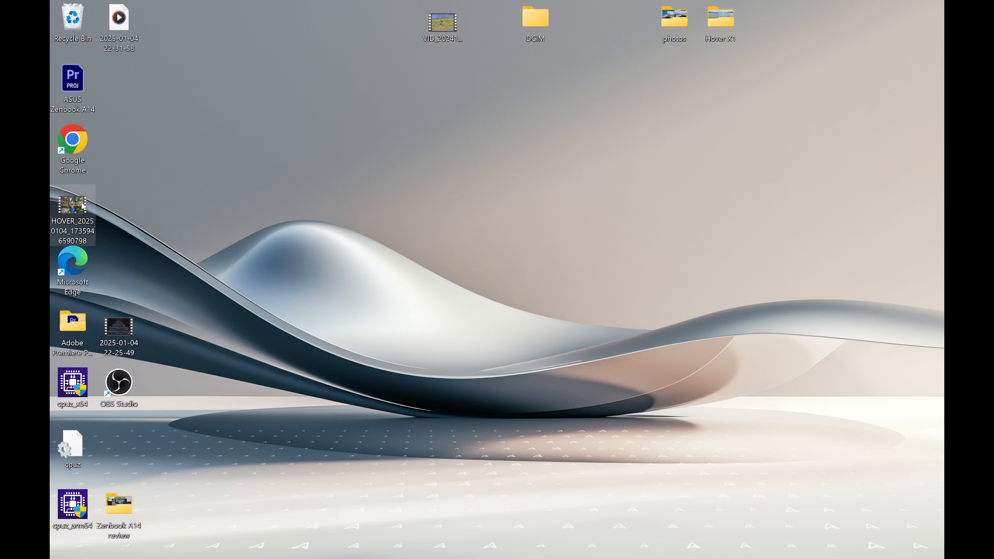
{"action": "double_click", "coordinate": [73, 204]}
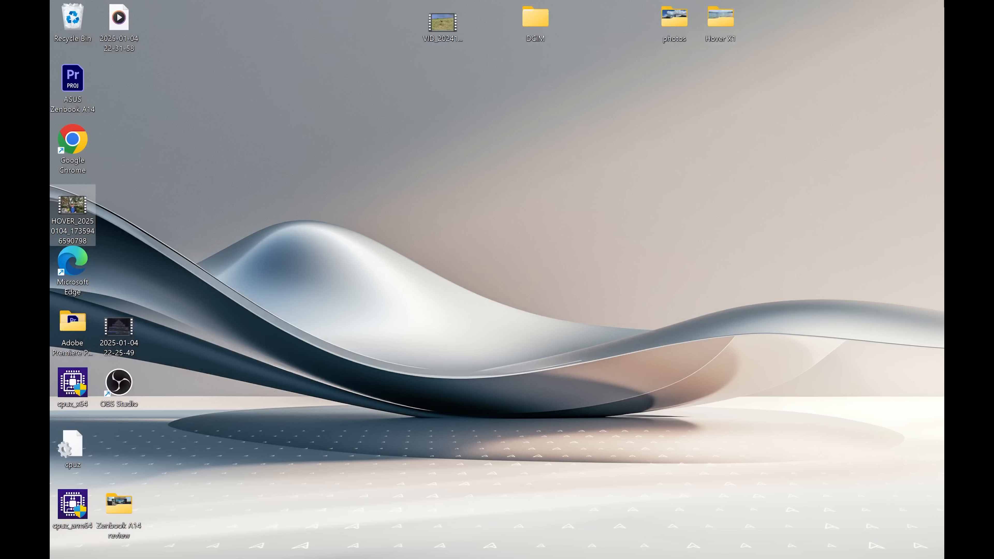
{"action": "mouse_move", "coordinate": [573, 290]}
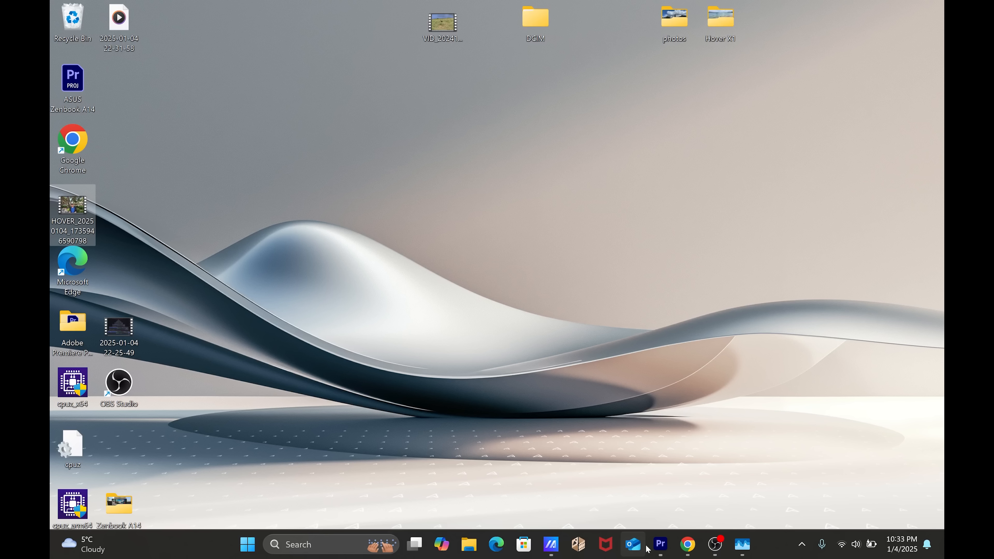
{"action": "mouse_move", "coordinate": [660, 544]}
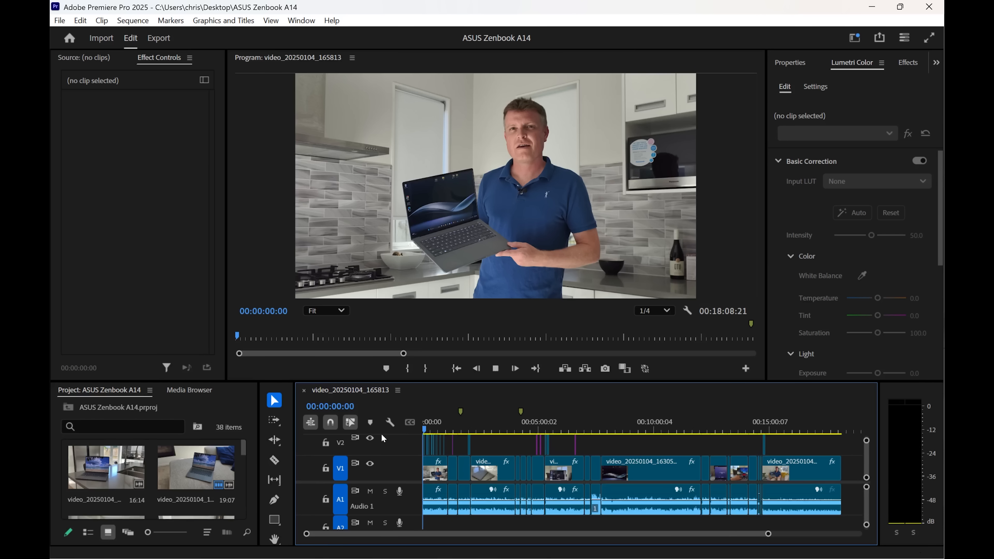
Step: Play the Zenbook A14 sequence and jump ahead to the MyASUS settings footage
{"action": "left_click", "coordinate": [514, 368]}
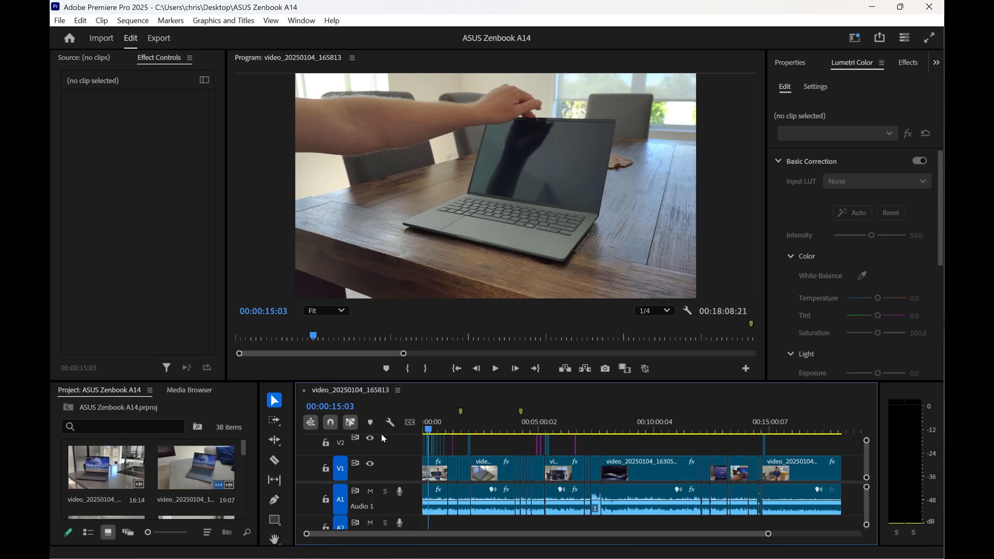
{"action": "mouse_move", "coordinate": [683, 125]}
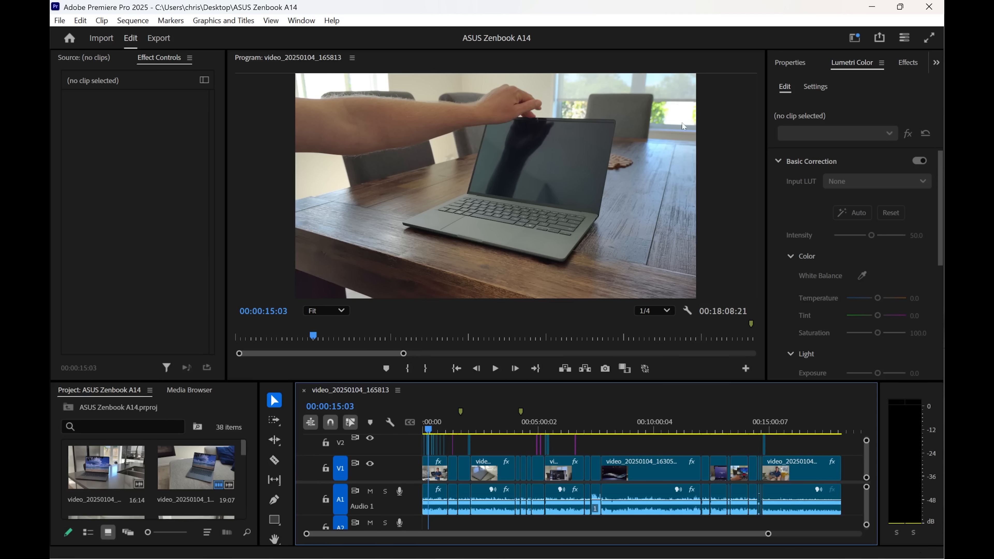
{"action": "mouse_move", "coordinate": [871, 6]}
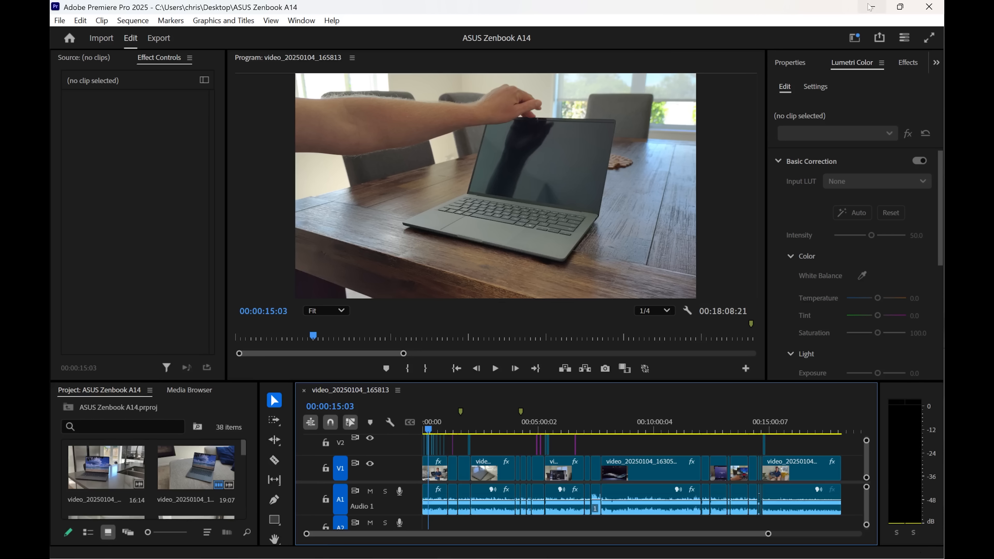
{"action": "mouse_move", "coordinate": [871, 7]}
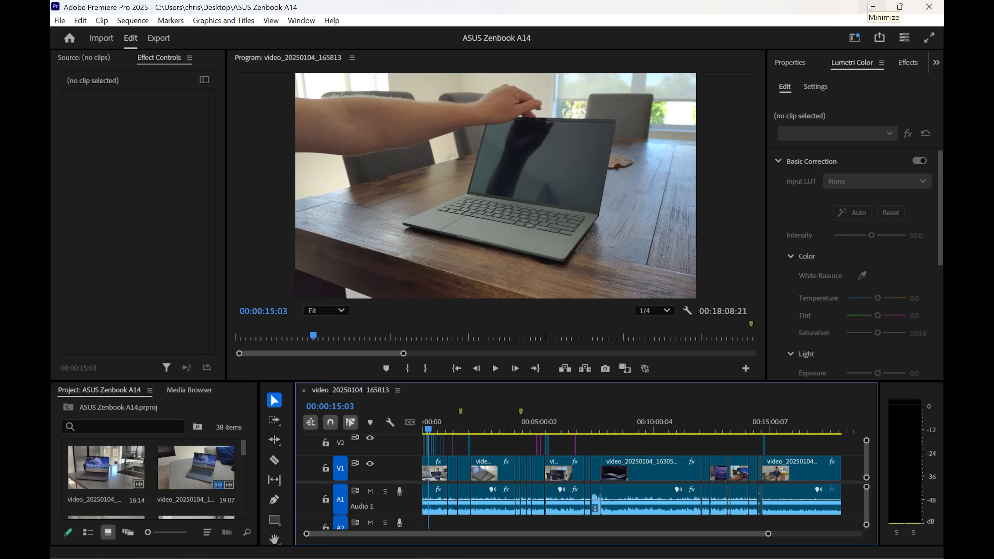
{"action": "left_click", "coordinate": [494, 368]}
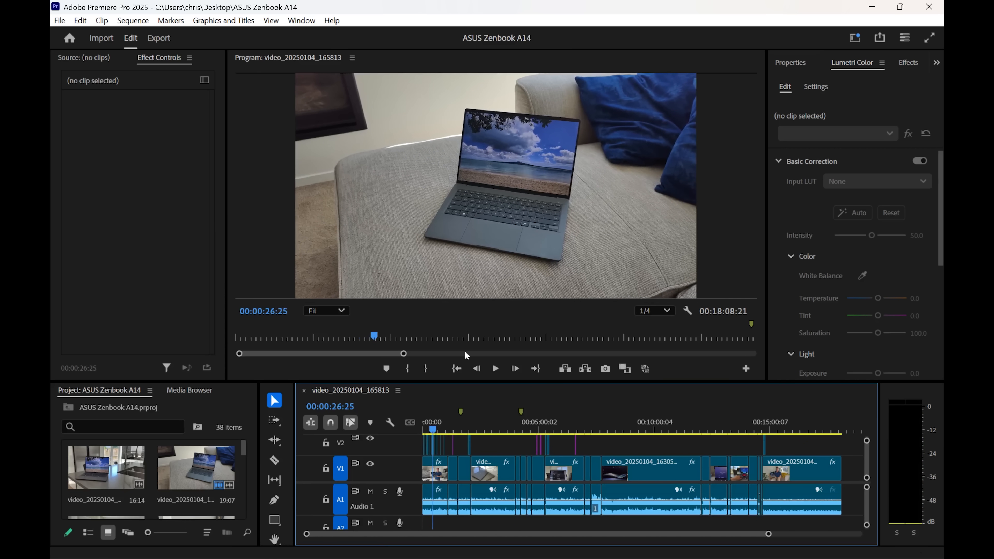
{"action": "left_click", "coordinate": [622, 430]}
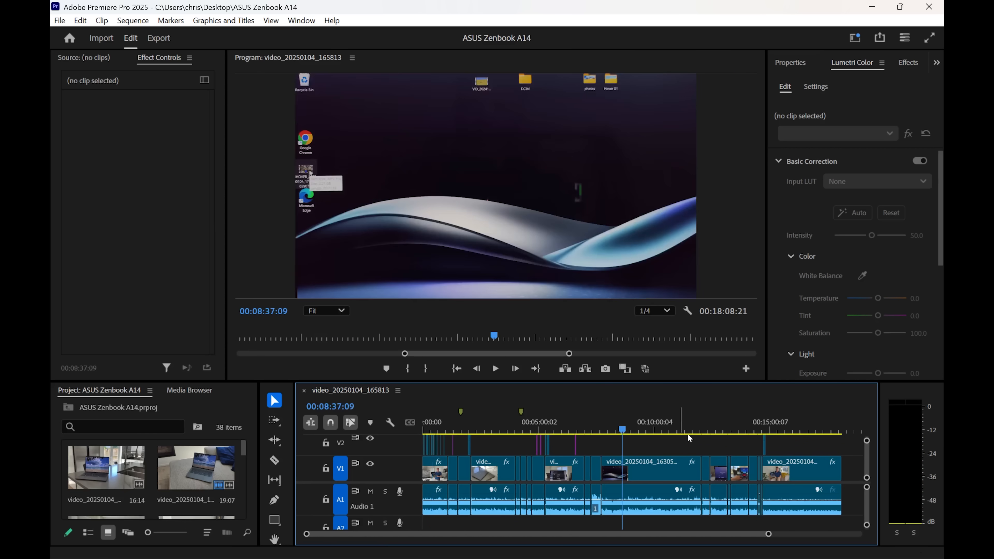
{"action": "left_click", "coordinate": [750, 421]}
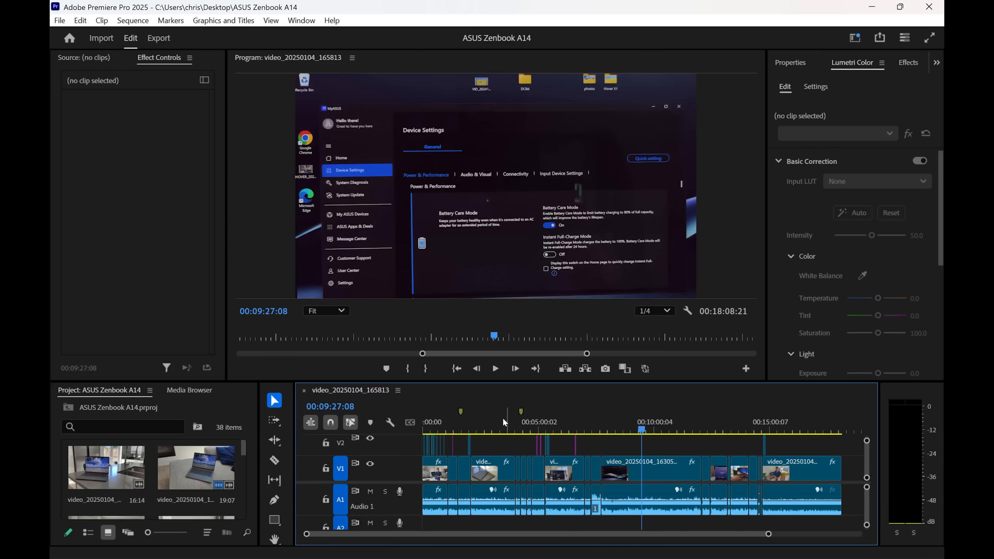
Step: Preview the sequence around 2:37, 16:24 and the beach clip at 8:50, then minimize Premiere Pro
{"action": "left_click", "coordinate": [483, 429]}
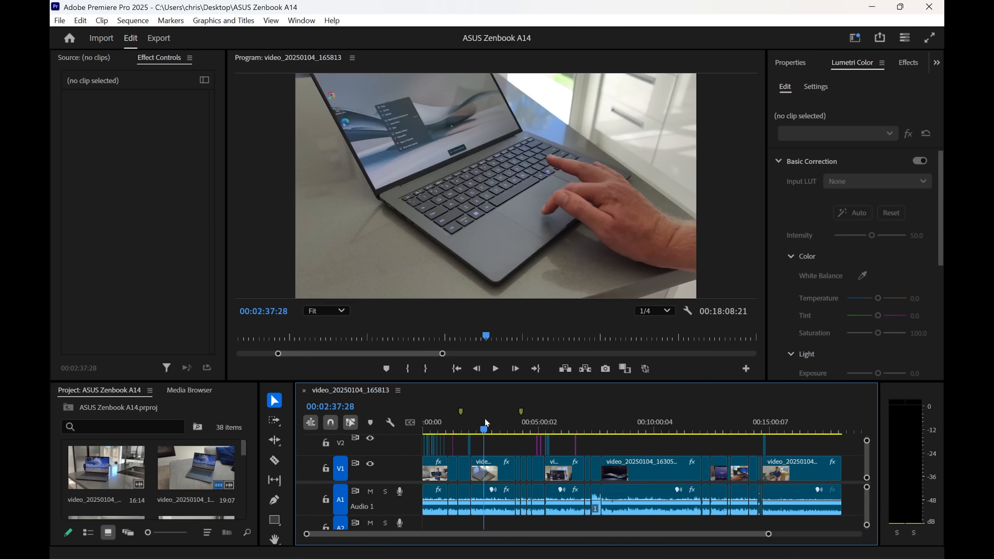
{"action": "left_click", "coordinate": [803, 422]}
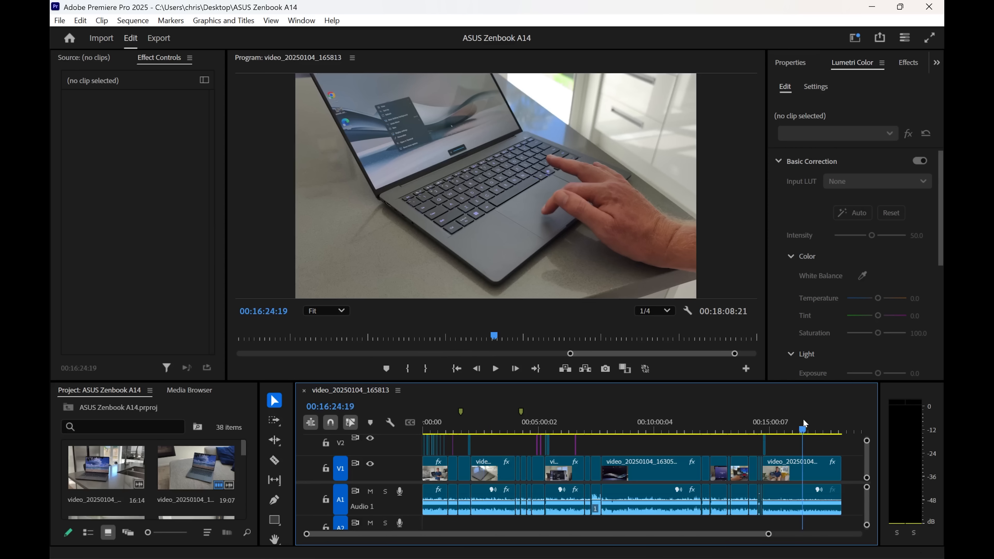
{"action": "left_click", "coordinate": [628, 422]}
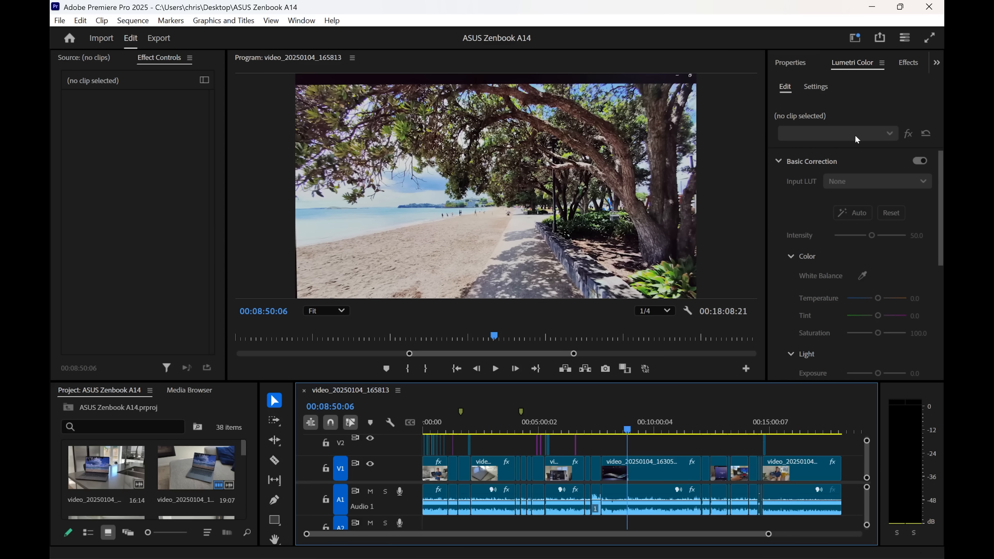
{"action": "left_click", "coordinate": [872, 7]}
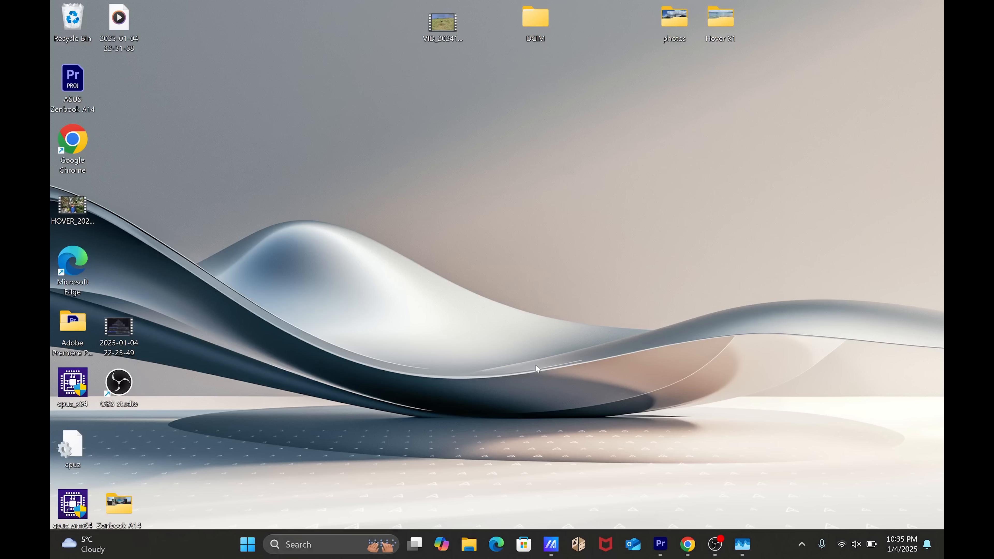
{"action": "mouse_move", "coordinate": [559, 516]}
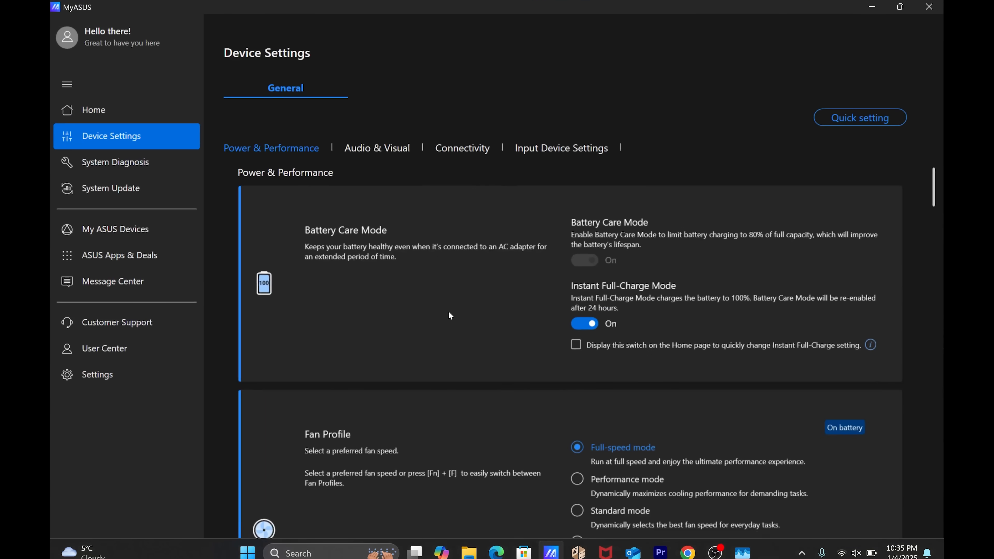
Step: Scroll MyASUS Device Settings past Battery Care to the Fan Profile and Hibernate Helper sections
{"action": "scroll", "scroll_direction": "down", "scroll_amount": 3}
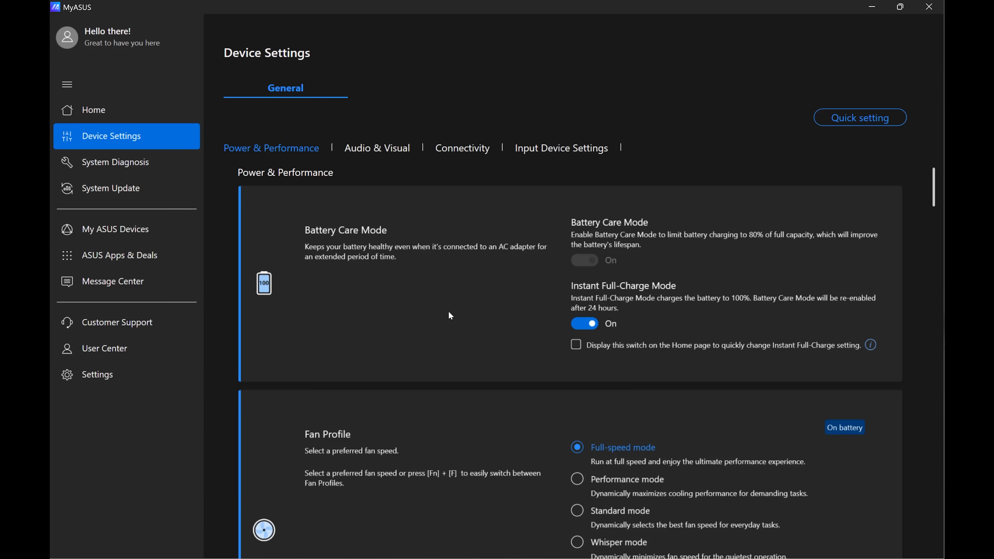
{"action": "scroll", "scroll_direction": "down", "scroll_amount": 3}
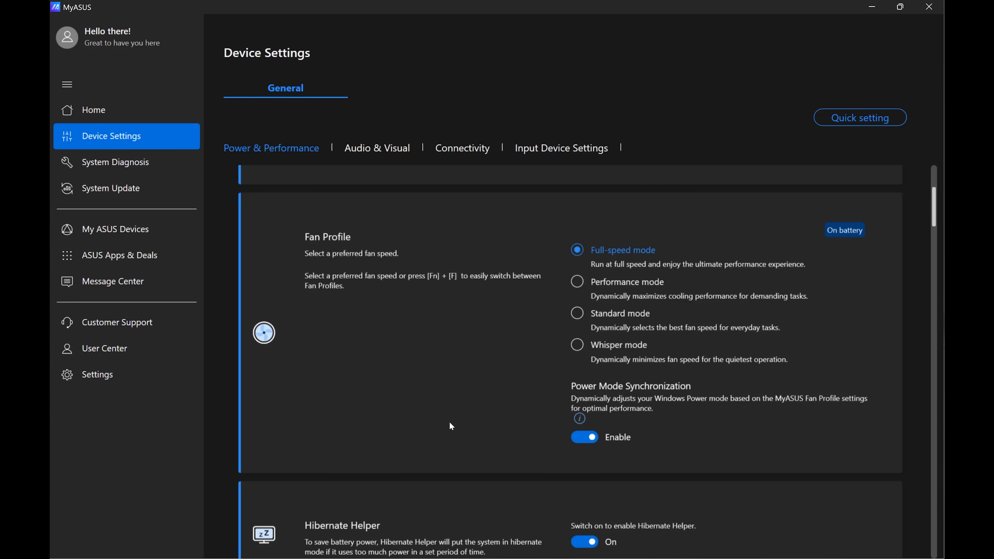
{"action": "mouse_move", "coordinate": [707, 293]}
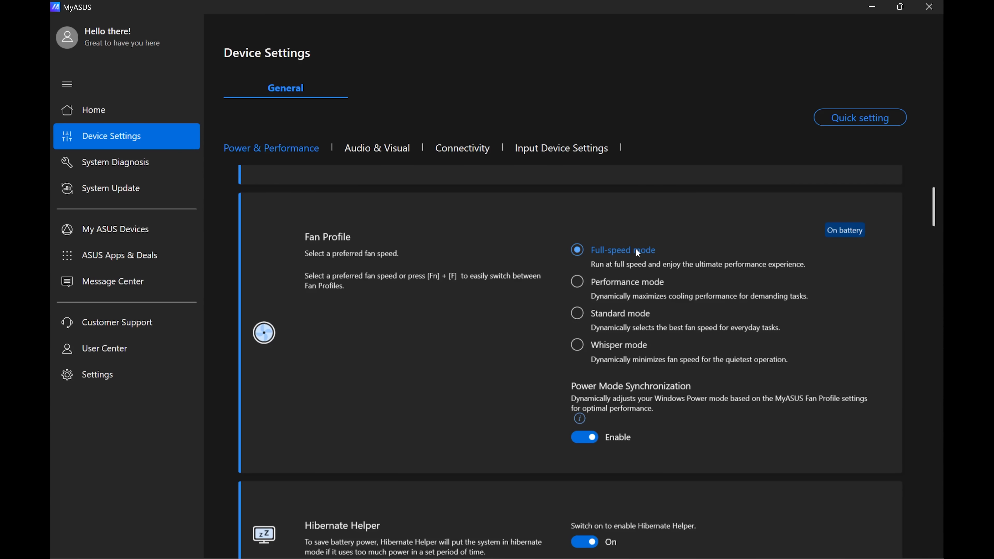
{"action": "mouse_move", "coordinate": [577, 313]}
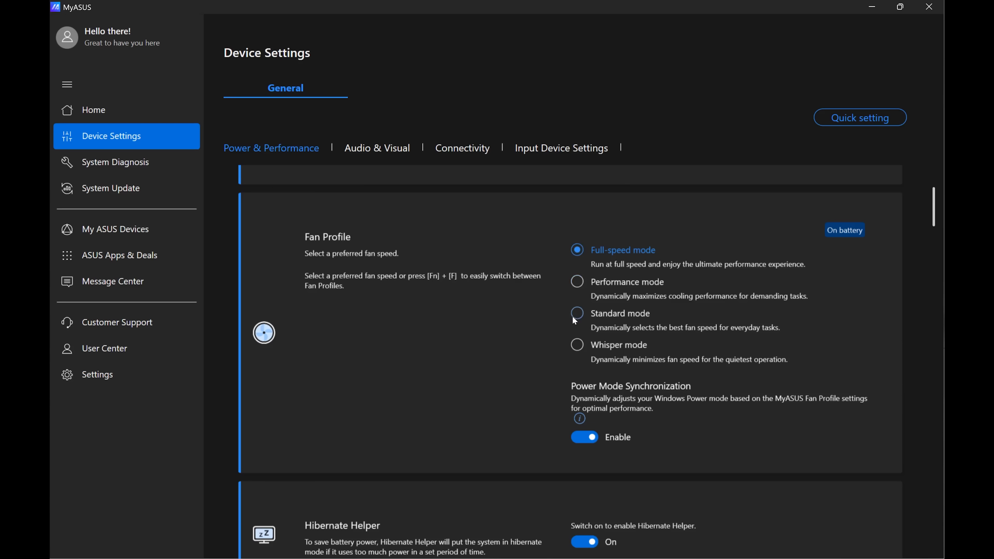
{"action": "mouse_move", "coordinate": [450, 387]}
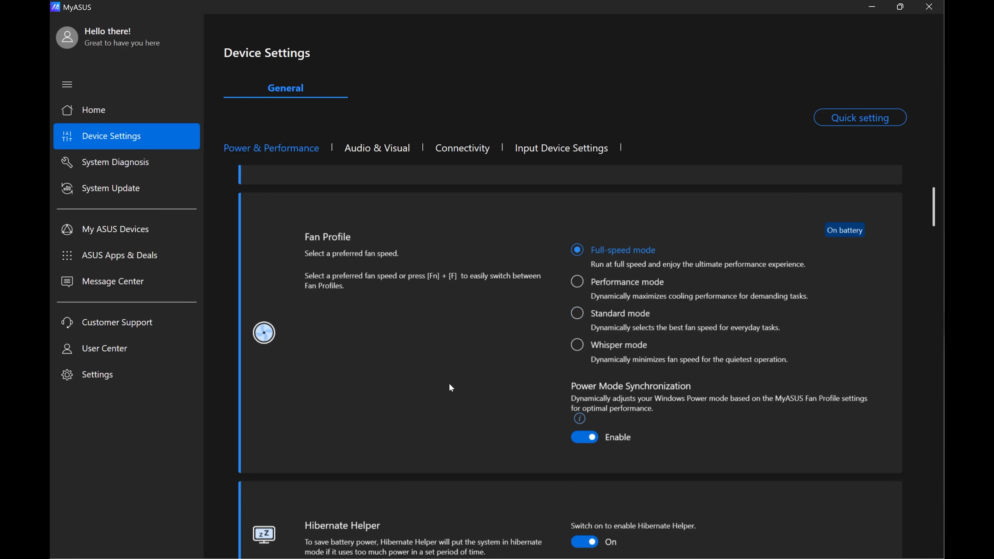
{"action": "scroll", "scroll_direction": "down", "scroll_amount": 3}
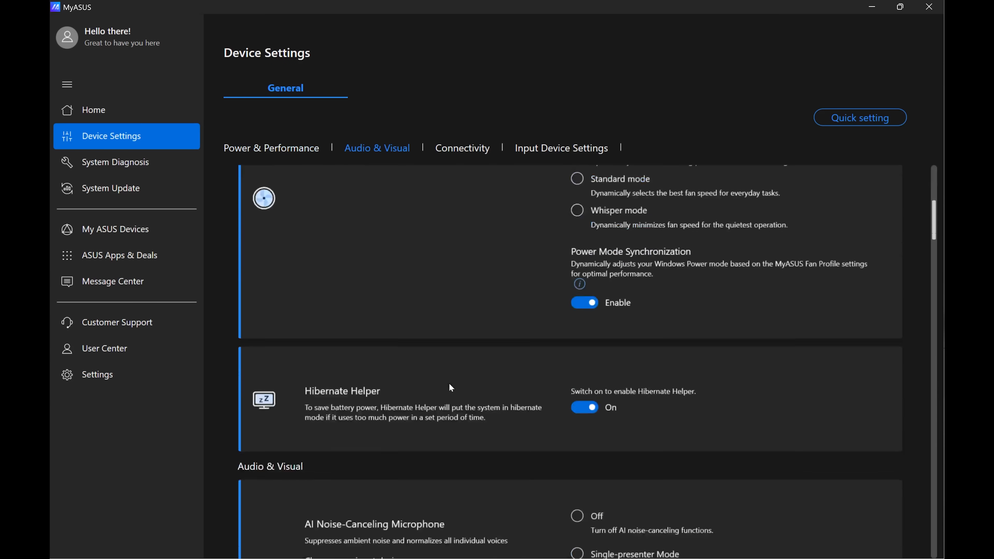
Step: Scroll through Sound Modes, OLED Care and Splendid down to the Display refresh rate options
{"action": "scroll", "scroll_direction": "down", "scroll_amount": 3}
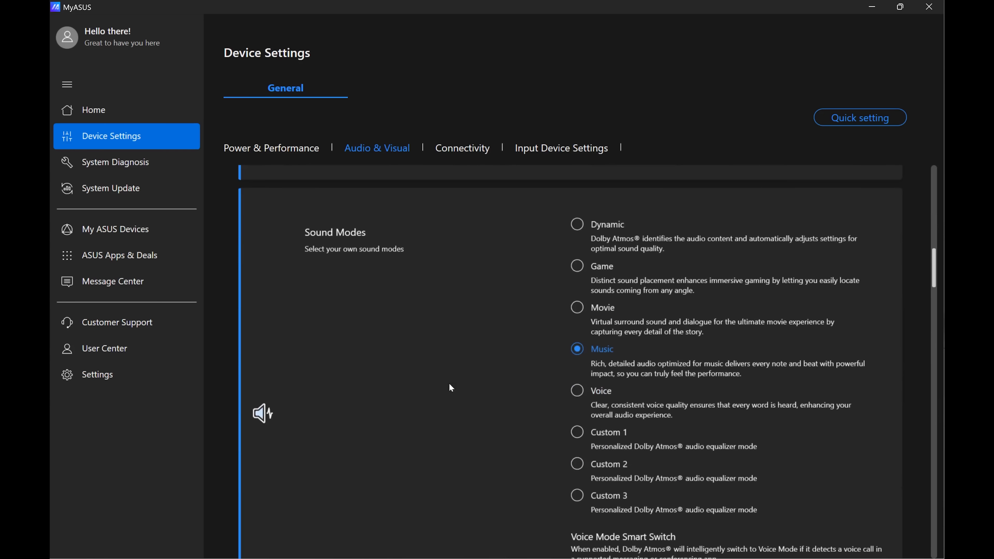
{"action": "scroll", "scroll_direction": "down", "scroll_amount": 3}
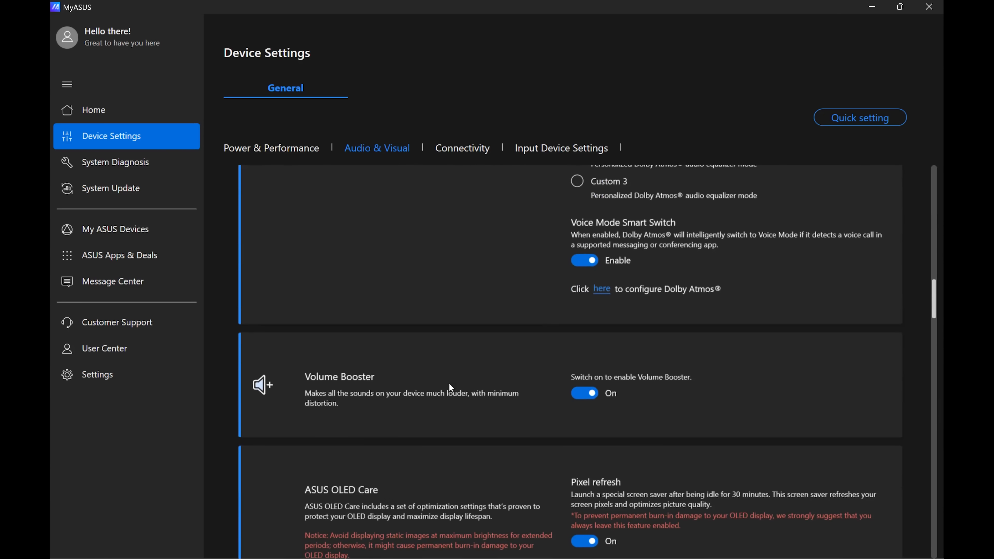
{"action": "scroll", "scroll_direction": "down", "scroll_amount": 3}
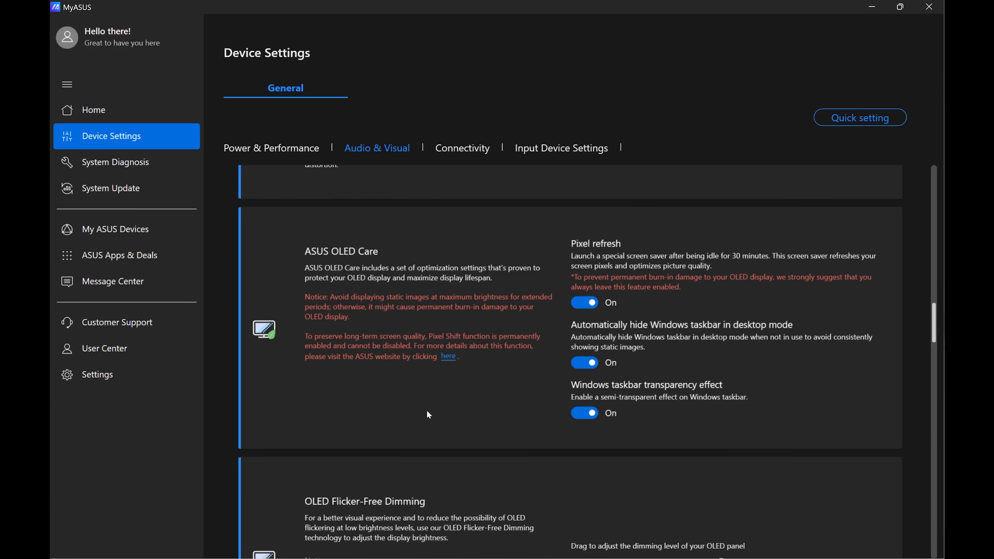
{"action": "scroll", "scroll_direction": "down", "scroll_amount": 3}
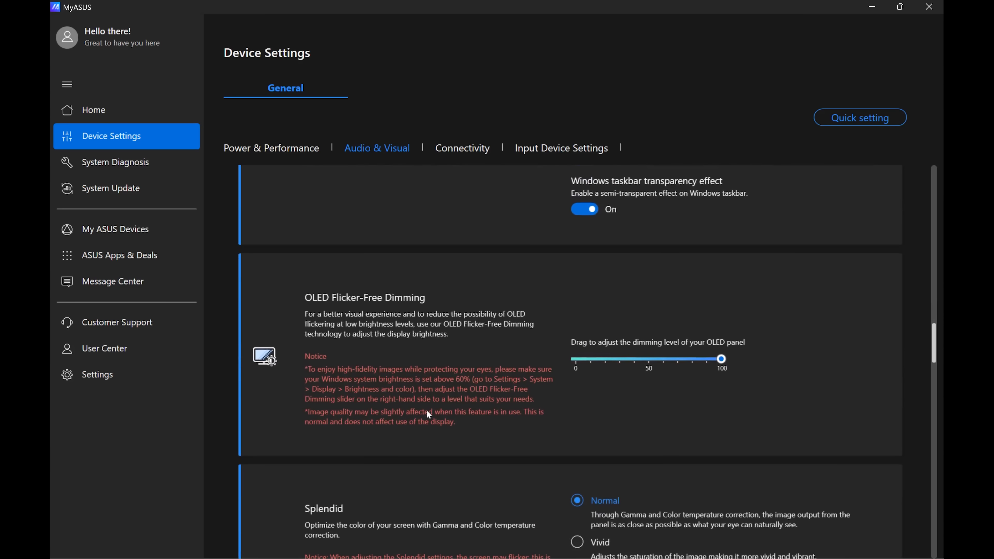
{"action": "scroll", "scroll_direction": "down", "scroll_amount": 3}
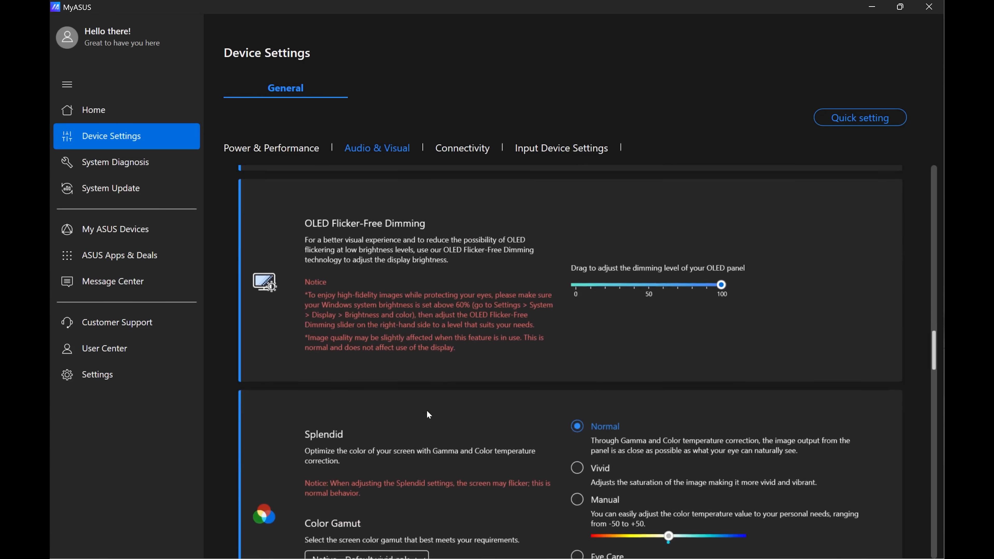
{"action": "scroll", "scroll_direction": "down", "scroll_amount": 3}
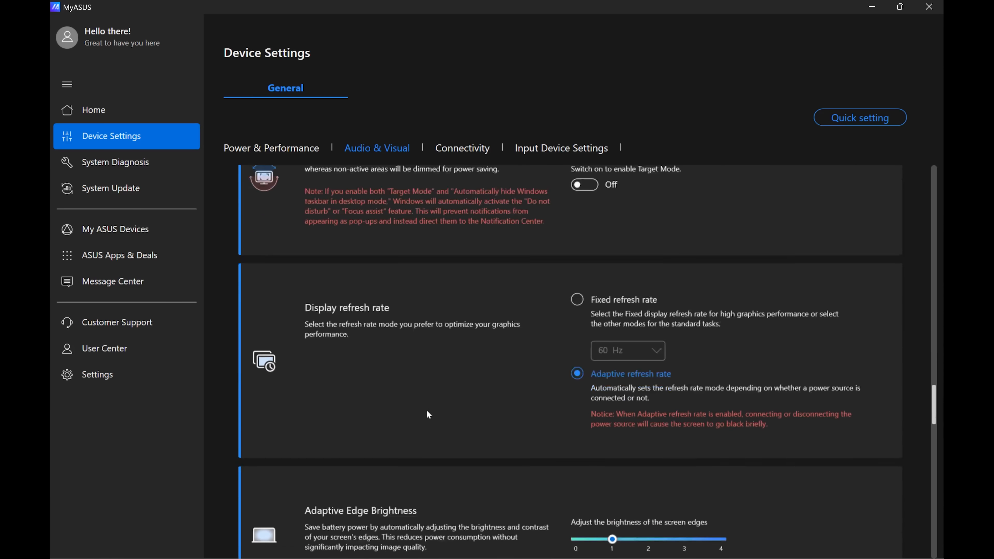
{"action": "scroll", "scroll_direction": "down", "scroll_amount": 3}
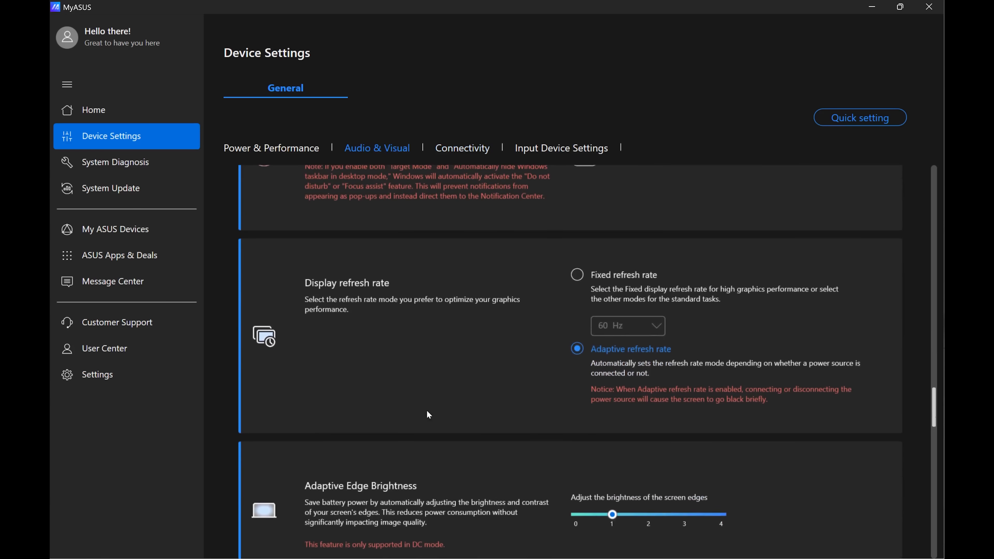
{"action": "mouse_move", "coordinate": [737, 352]}
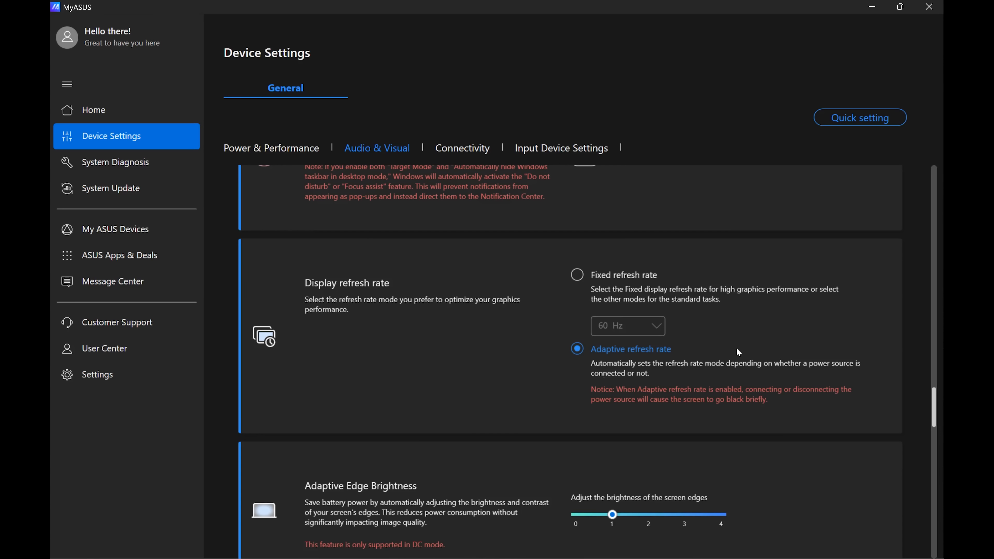
{"action": "mouse_move", "coordinate": [714, 346]}
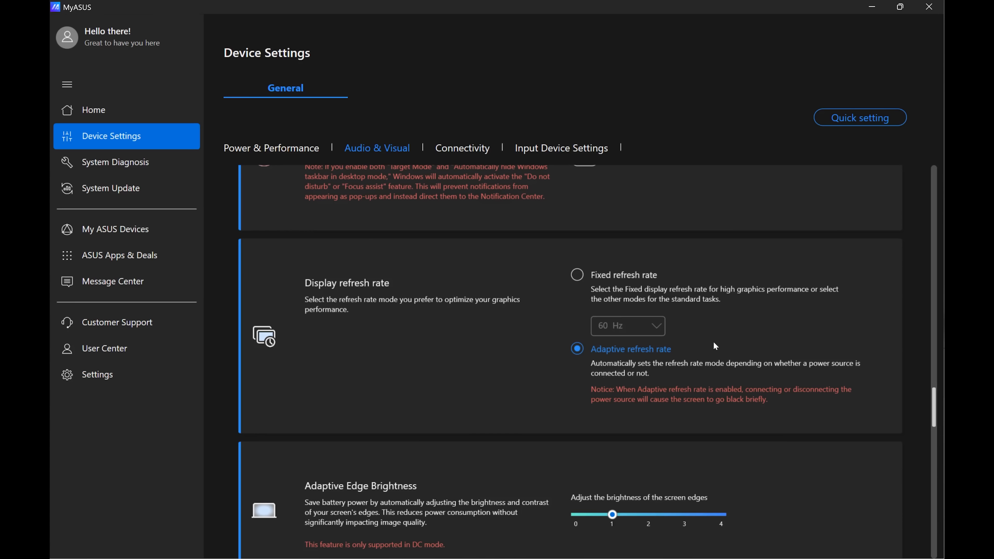
{"action": "mouse_move", "coordinate": [721, 274]}
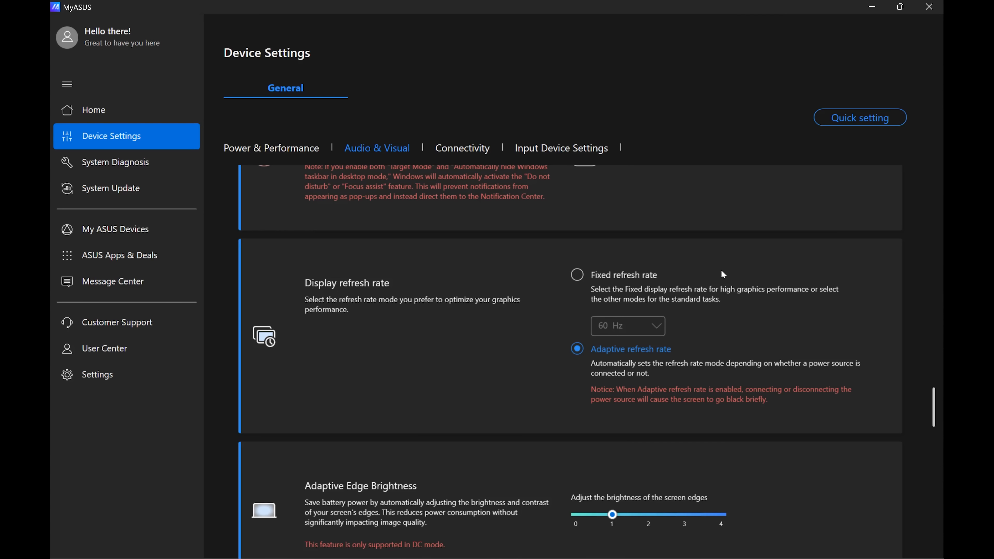
Step: Select Fixed refresh rate and choose a rate from the 60/120 Hz dropdown
{"action": "left_click", "coordinate": [576, 274]}
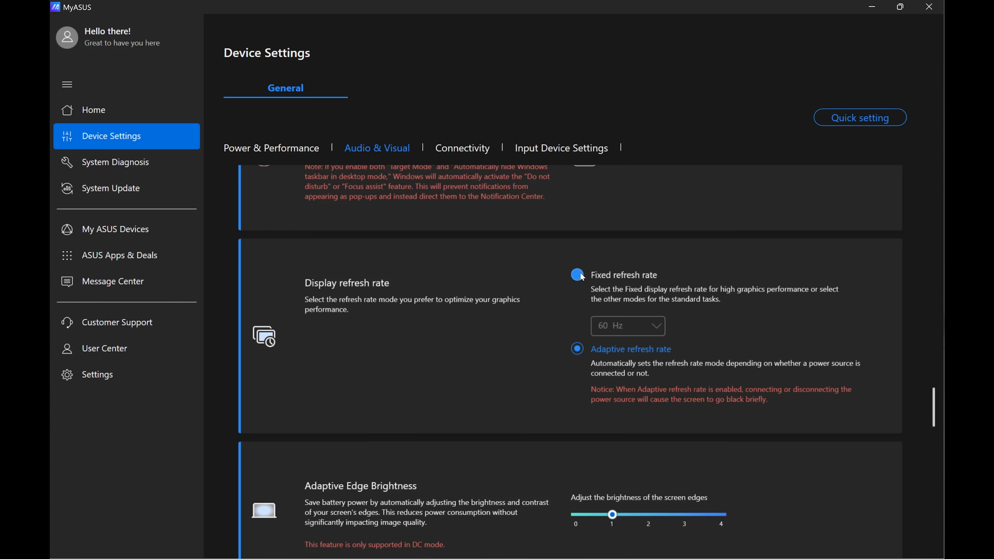
{"action": "left_click", "coordinate": [627, 326]}
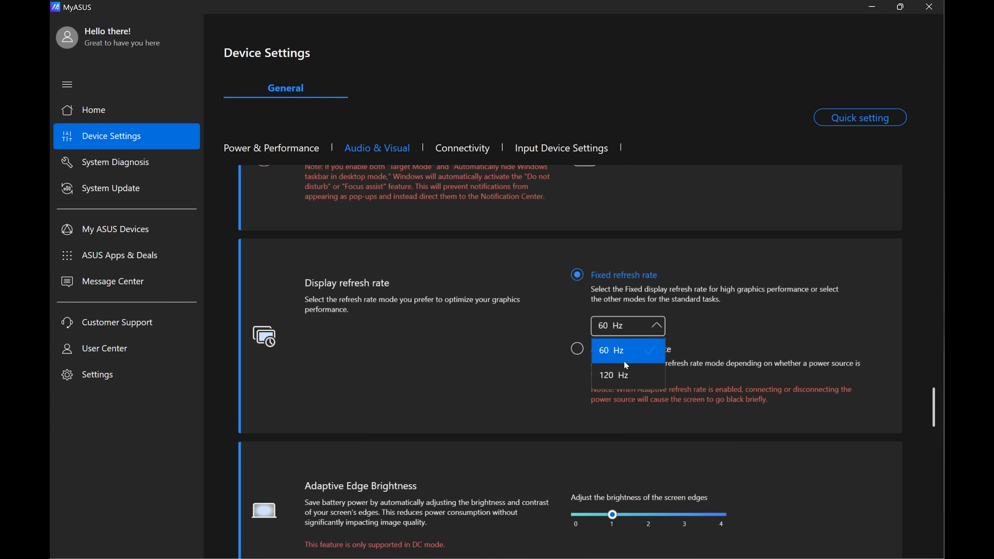
{"action": "left_click", "coordinate": [614, 375]}
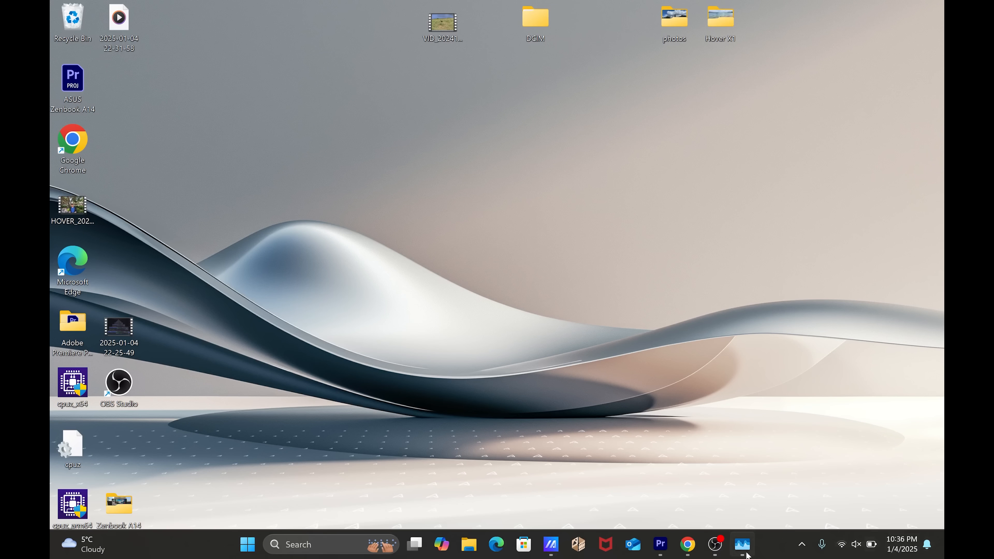
{"action": "left_click", "coordinate": [742, 544]}
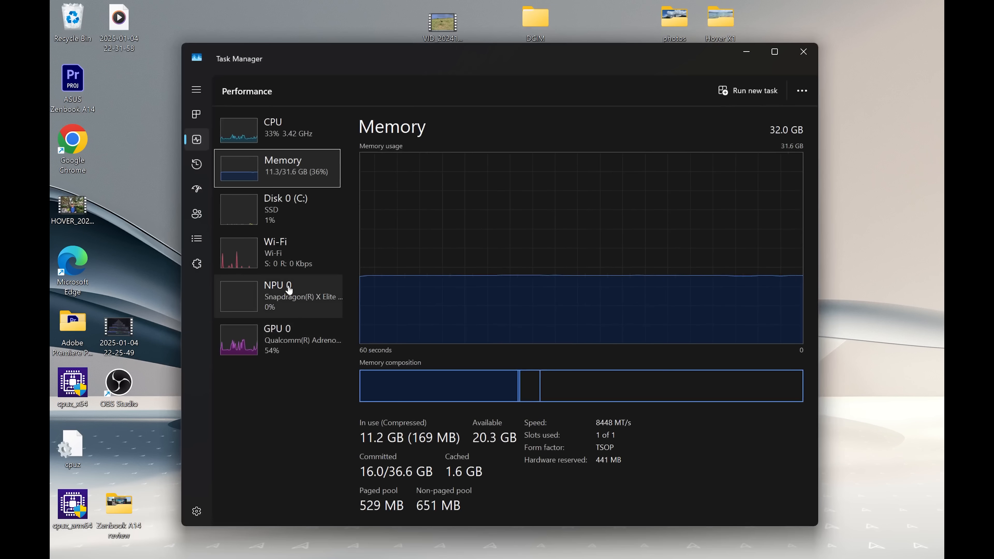
{"action": "left_click", "coordinate": [277, 294]}
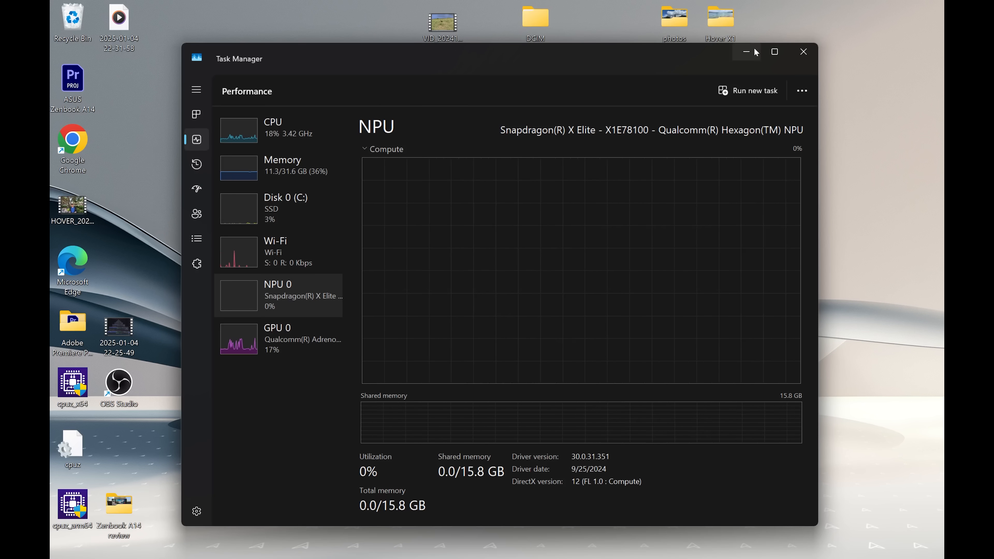
{"action": "left_click", "coordinate": [803, 52]}
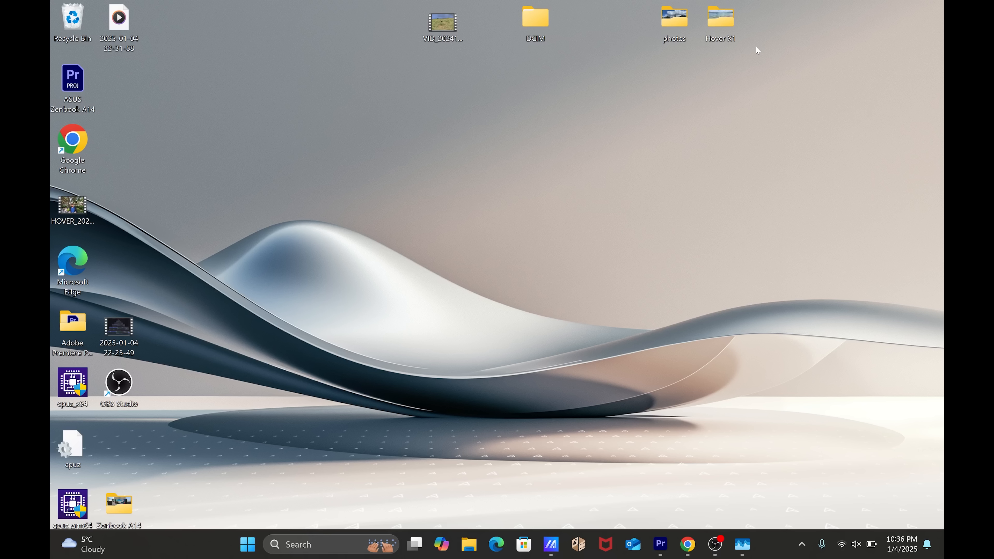
{"action": "mouse_move", "coordinate": [551, 544]}
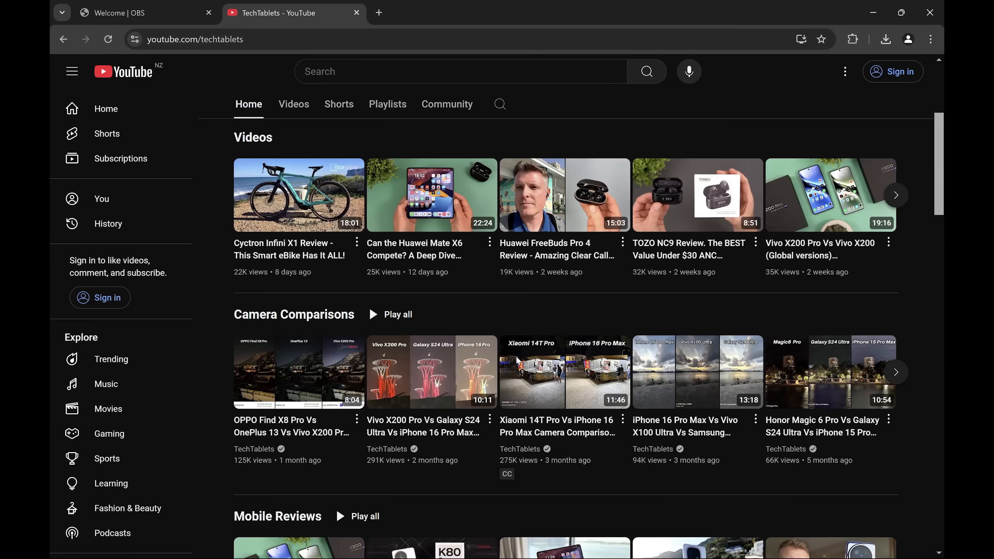
{"action": "mouse_move", "coordinate": [516, 360]}
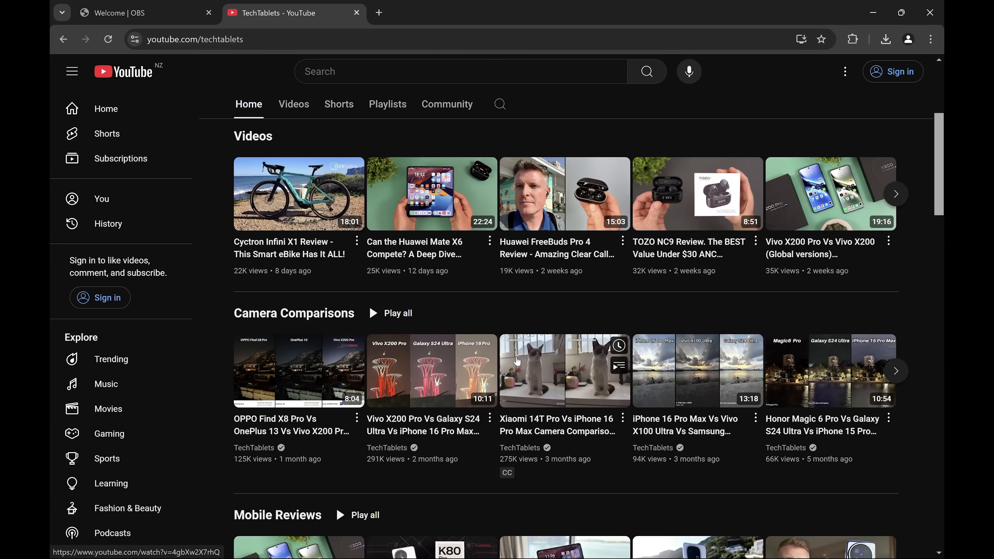